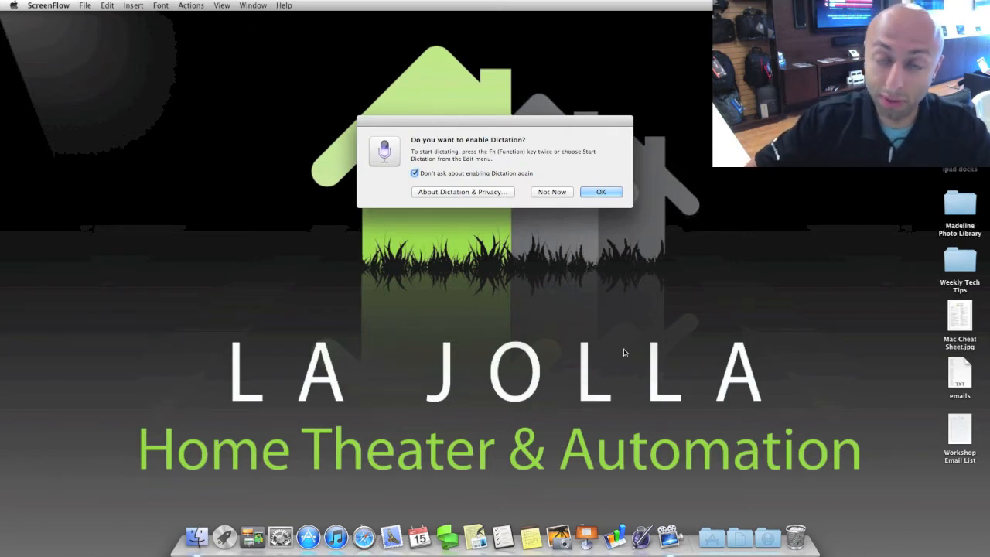
mouse_move(662, 368)
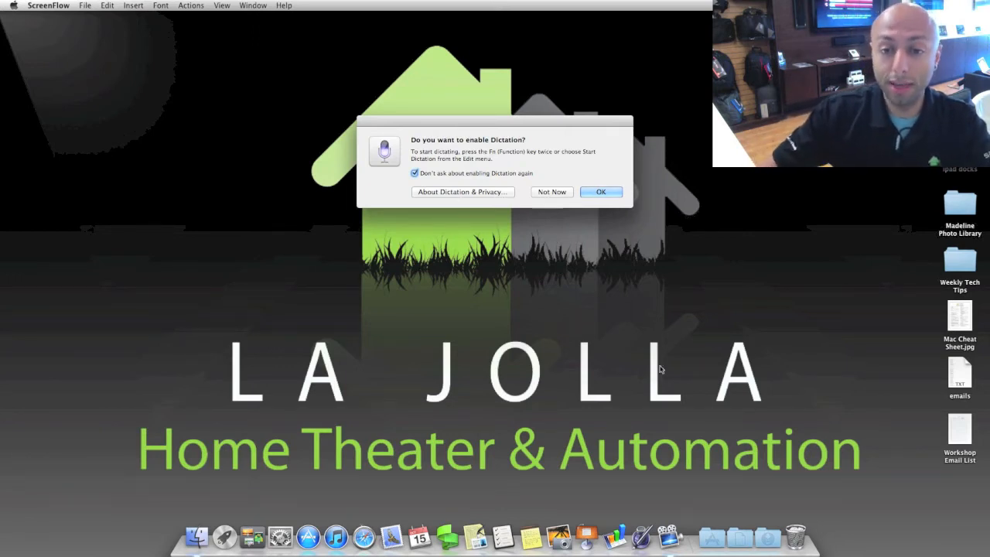
Step: Enable Dictation, accepting the notice that dictated speech is sent to Apple
click(600, 191)
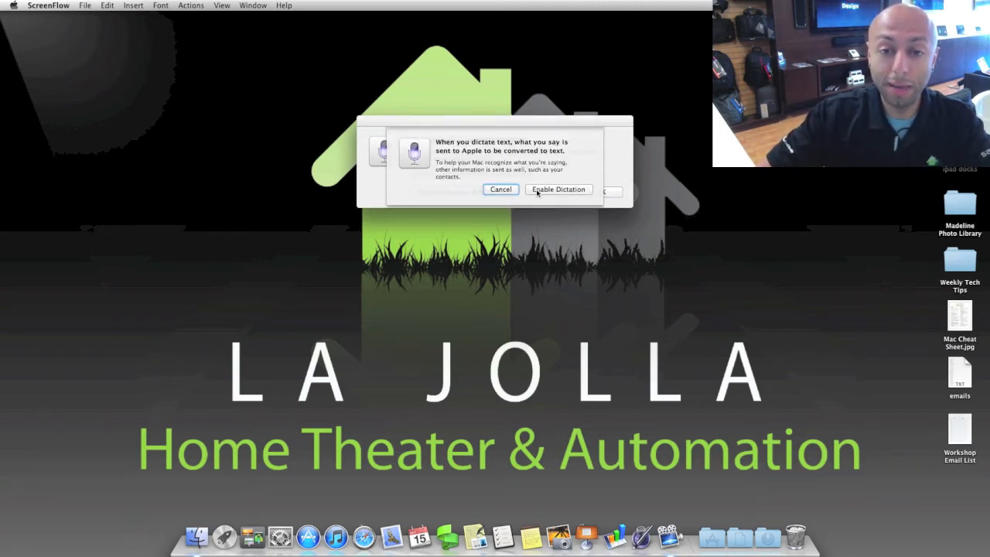
click(557, 189)
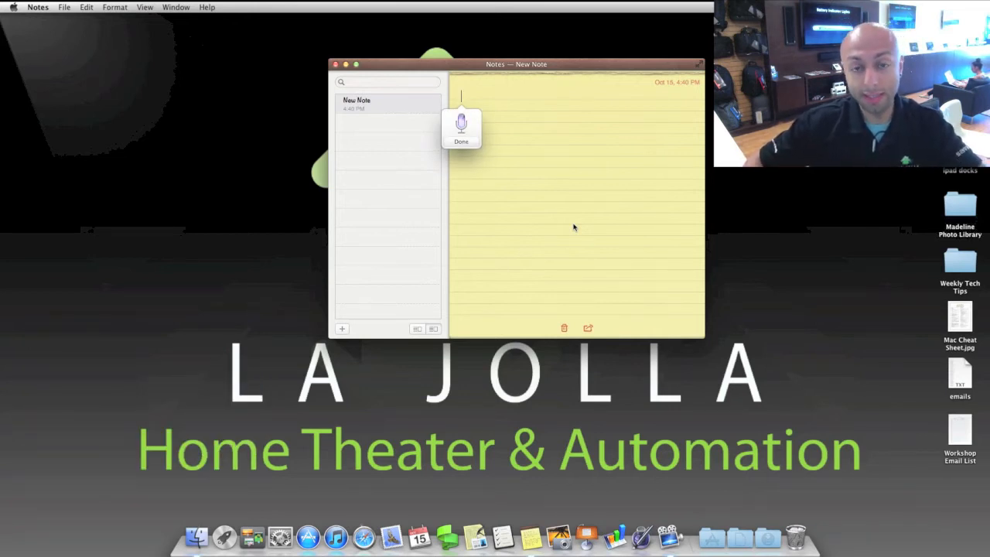
Step: Create a new empty note in Notes and start dictating into it
click(461, 123)
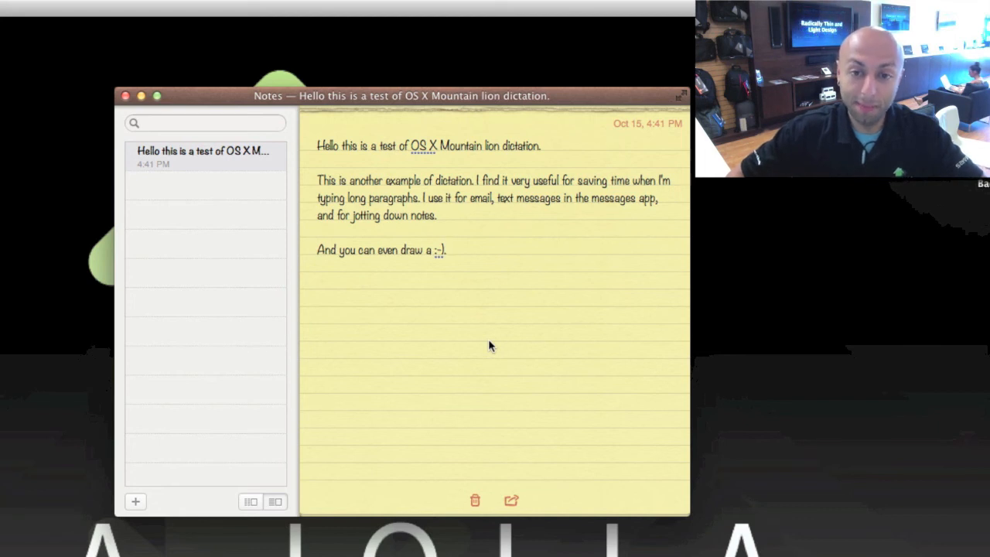
mouse_move(439, 248)
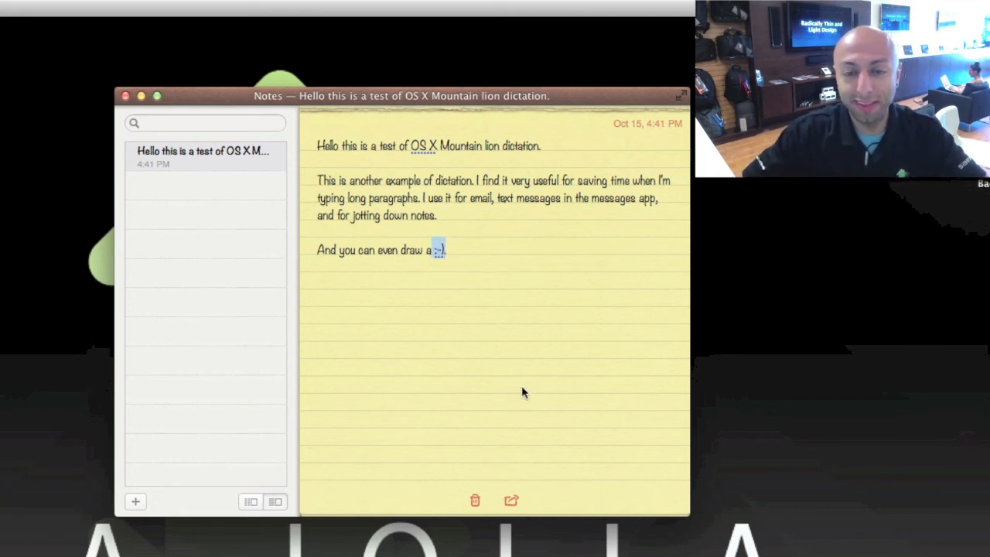
mouse_move(502, 399)
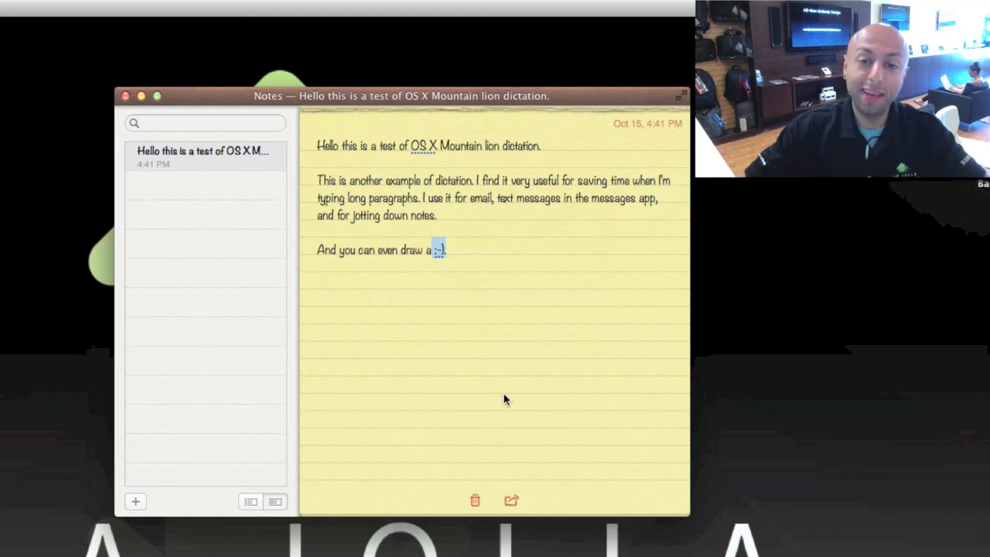